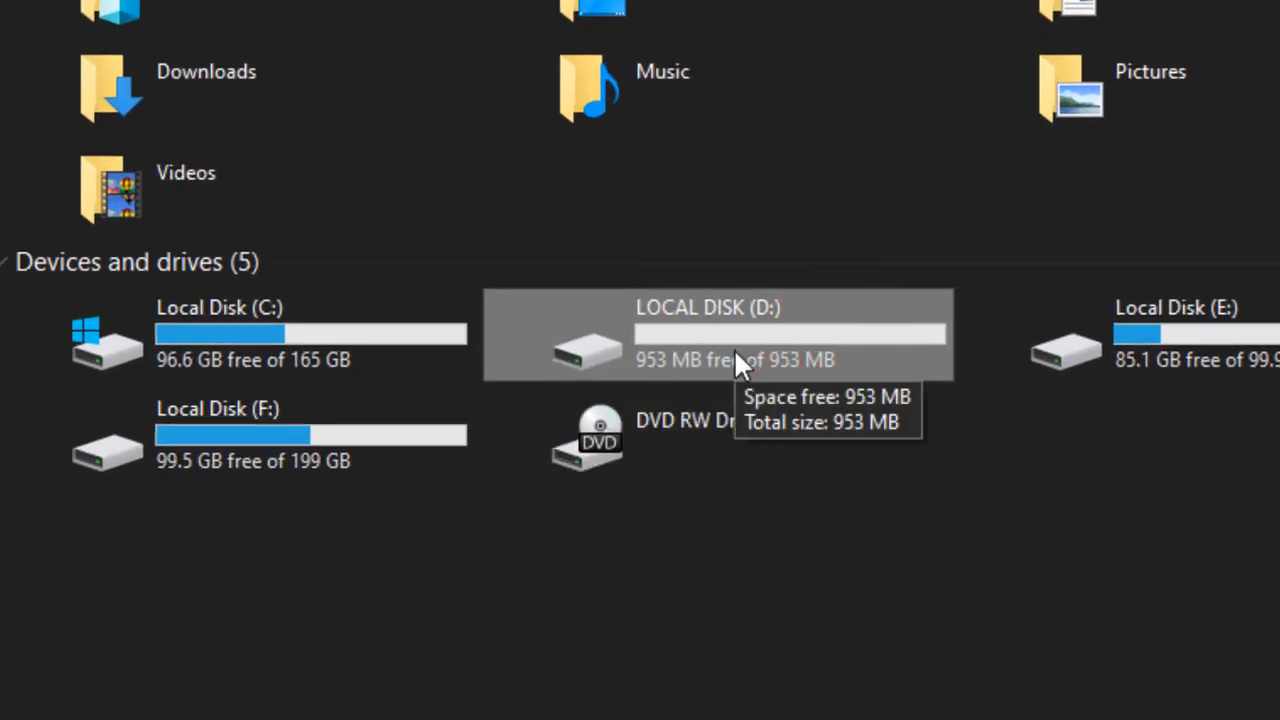
mouse_move(650, 384)
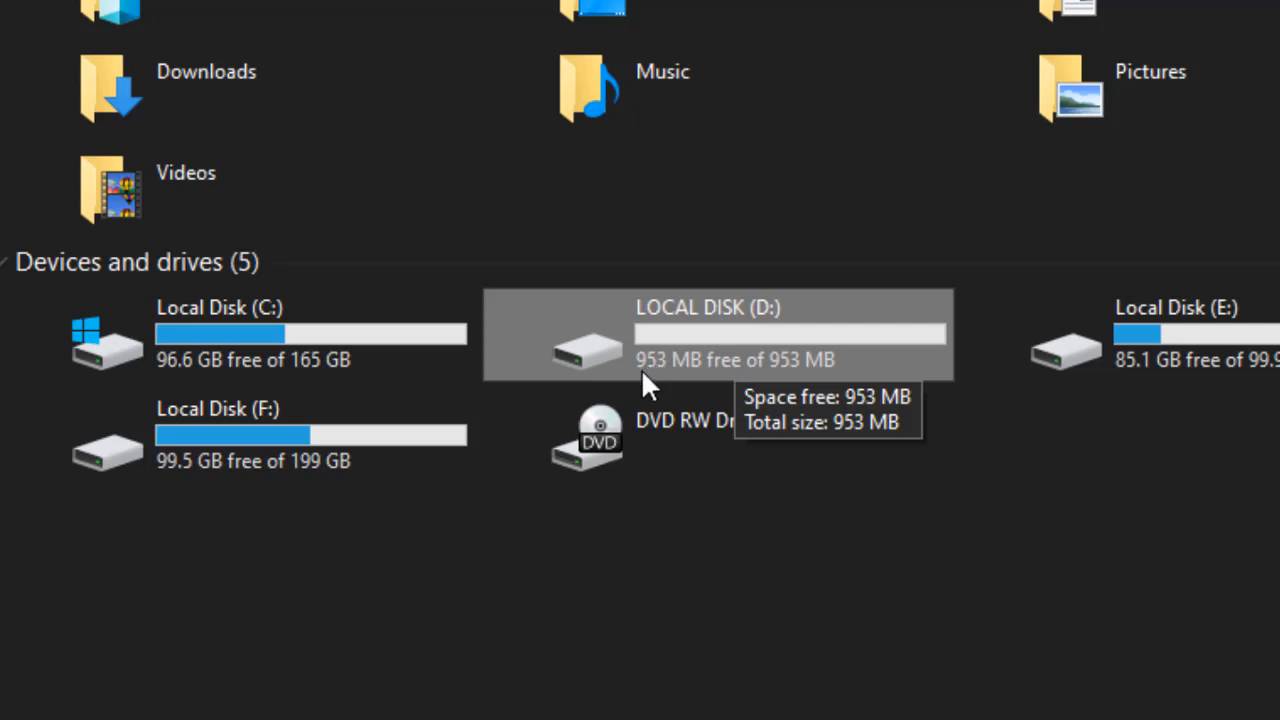
mouse_move(780, 384)
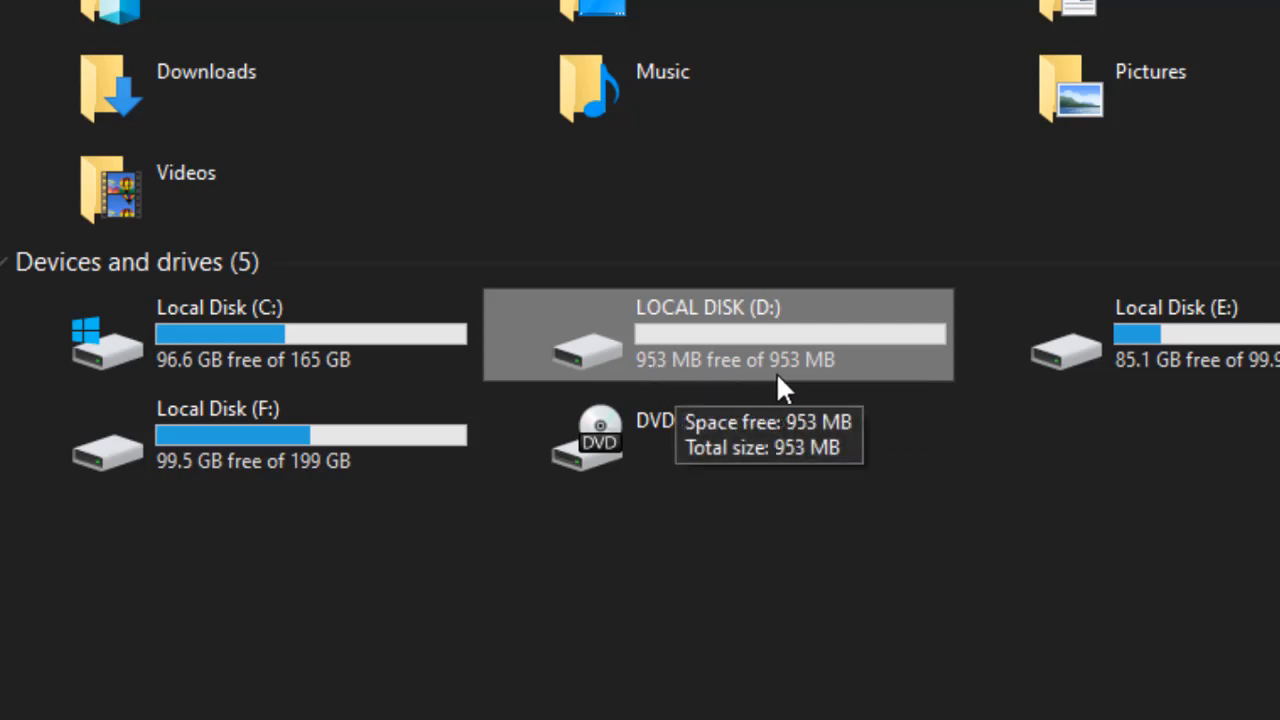
mouse_move(956, 616)
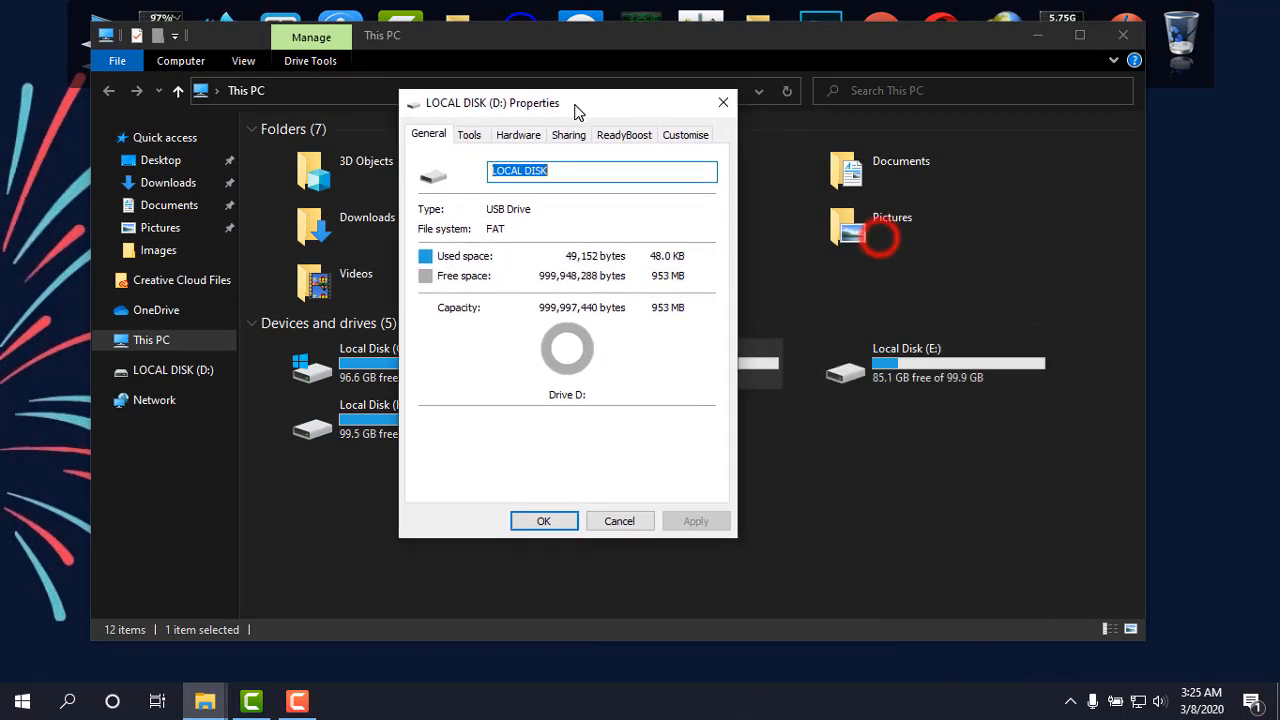
On drive D:'s ReadyBoost tab choose Use this device with adjustable reserved space.
click(624, 132)
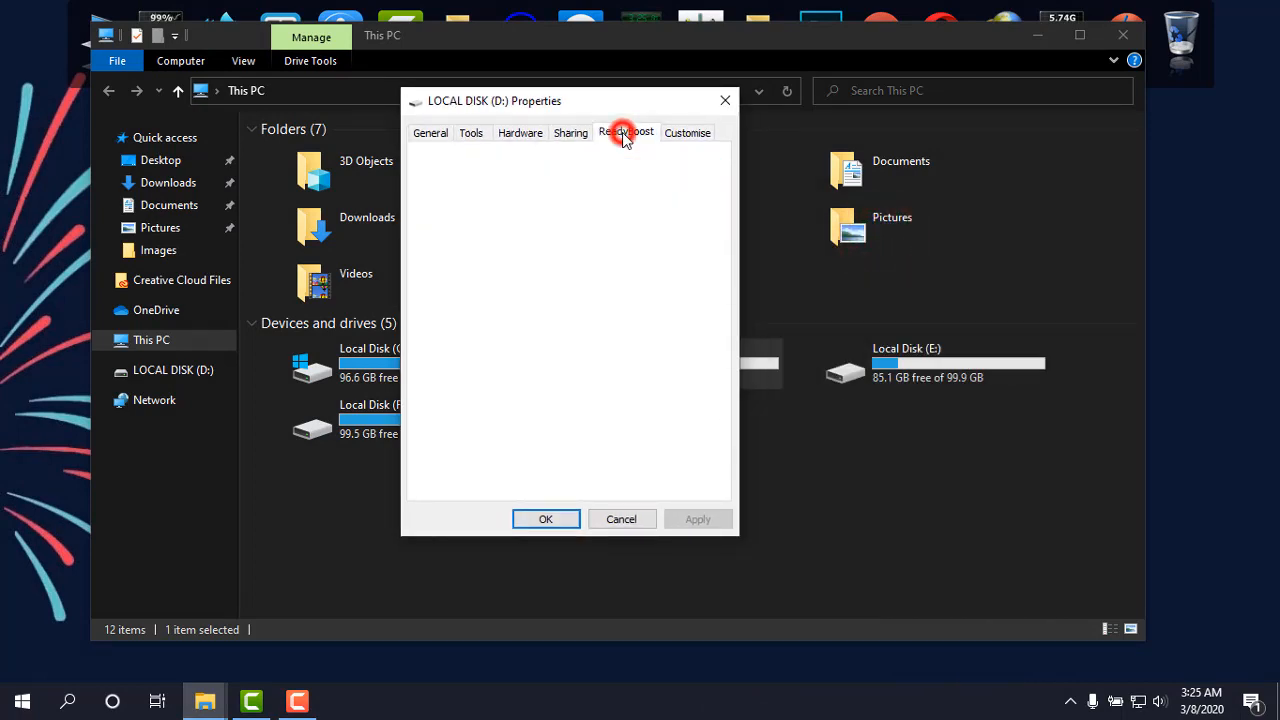
click(626, 132)
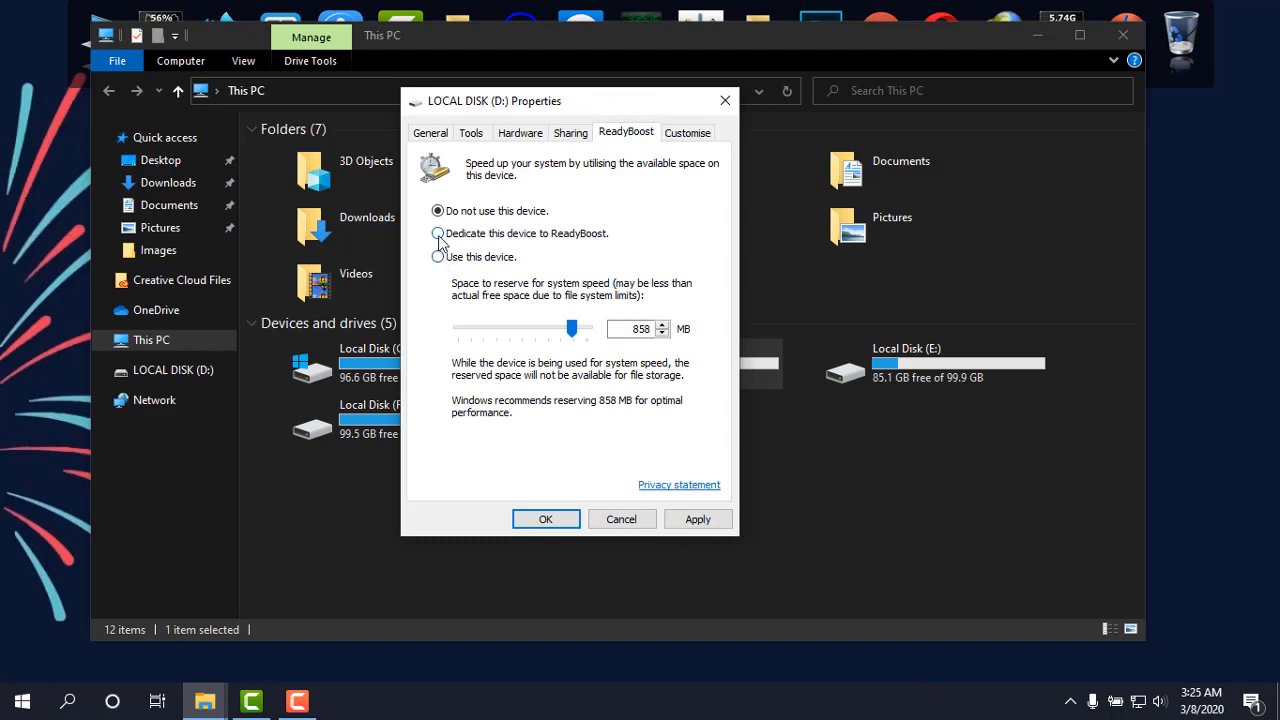
click(436, 232)
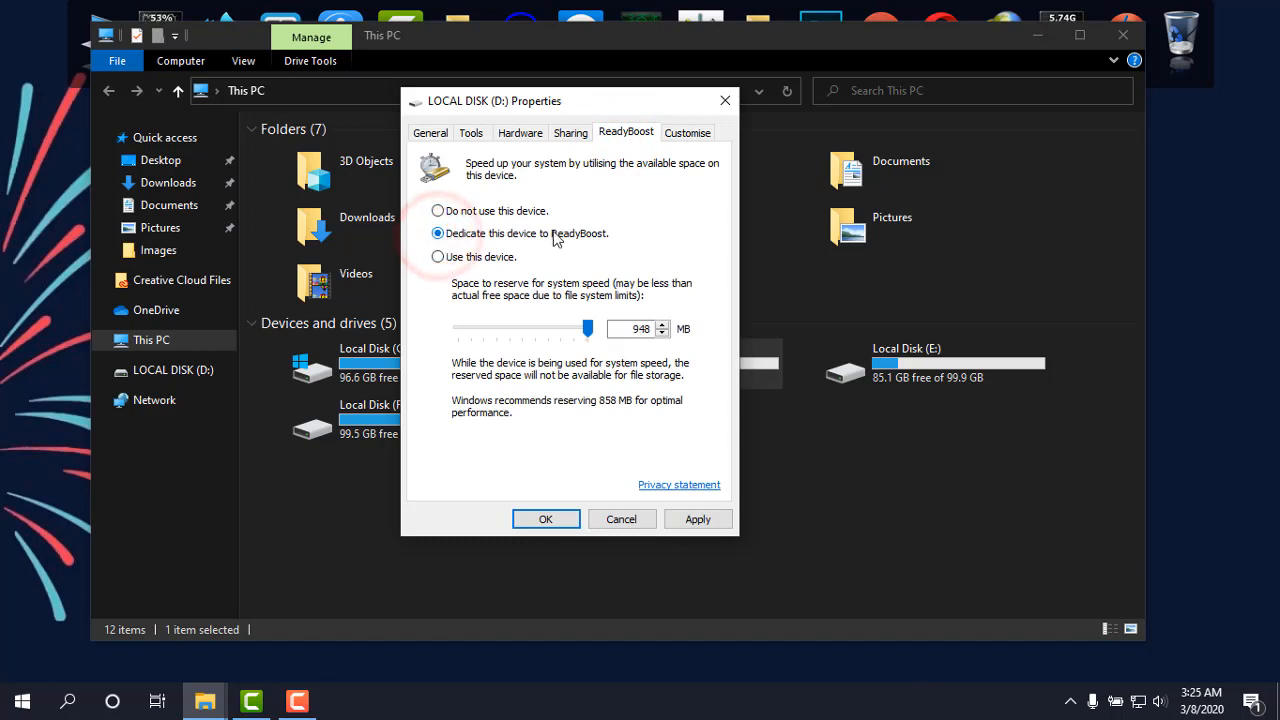
click(436, 256)
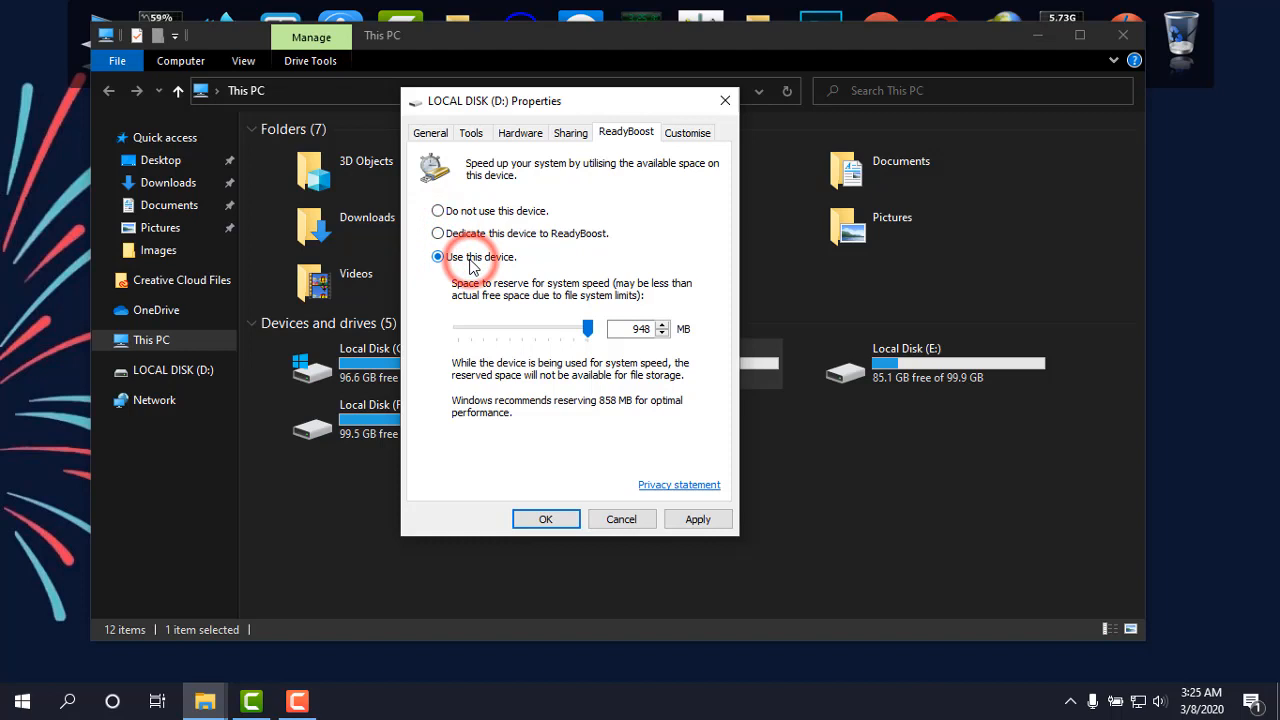
click(436, 232)
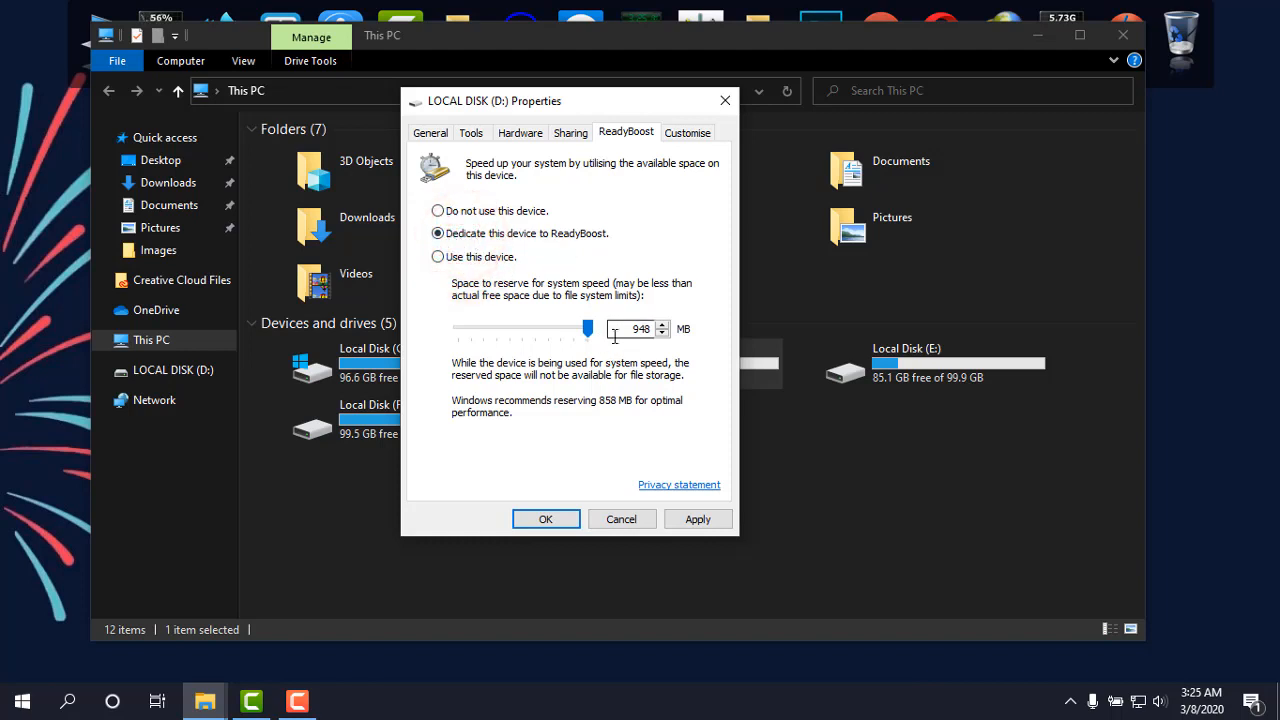
click(436, 256)
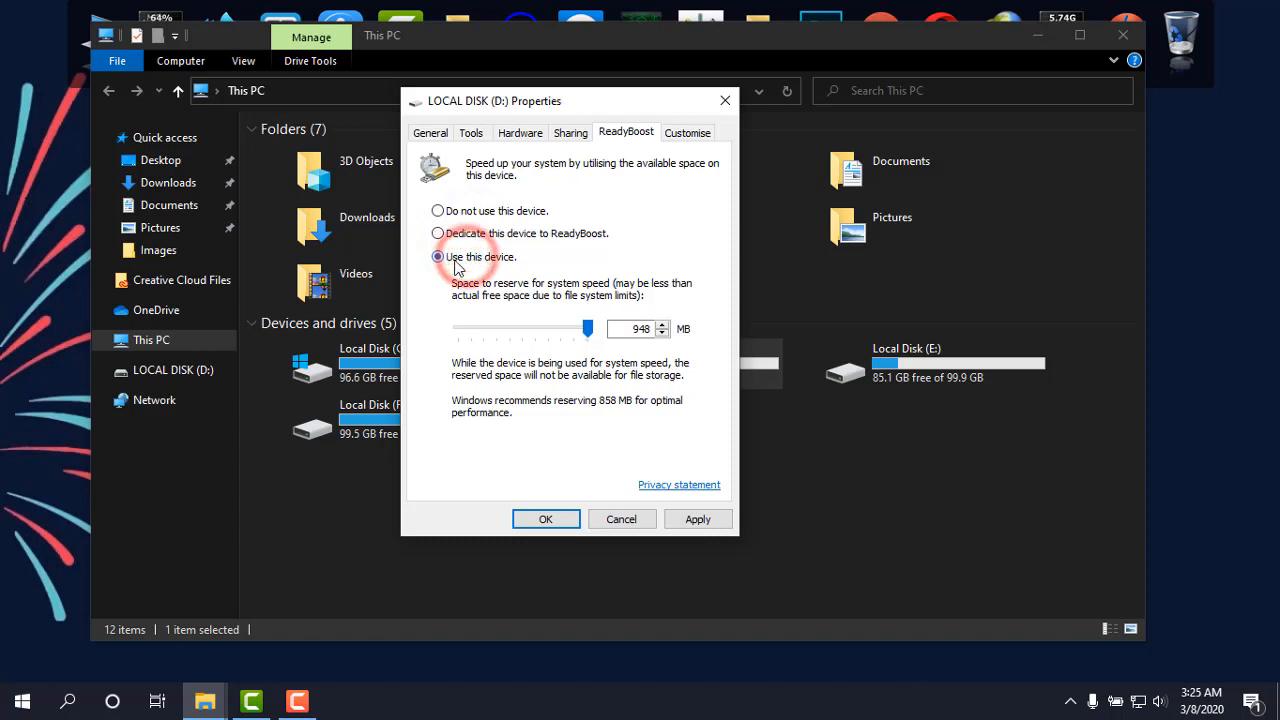
Set the reserved ReadyBoost space to 948 MB and apply it to drive D:.
drag(584, 328, 536, 328)
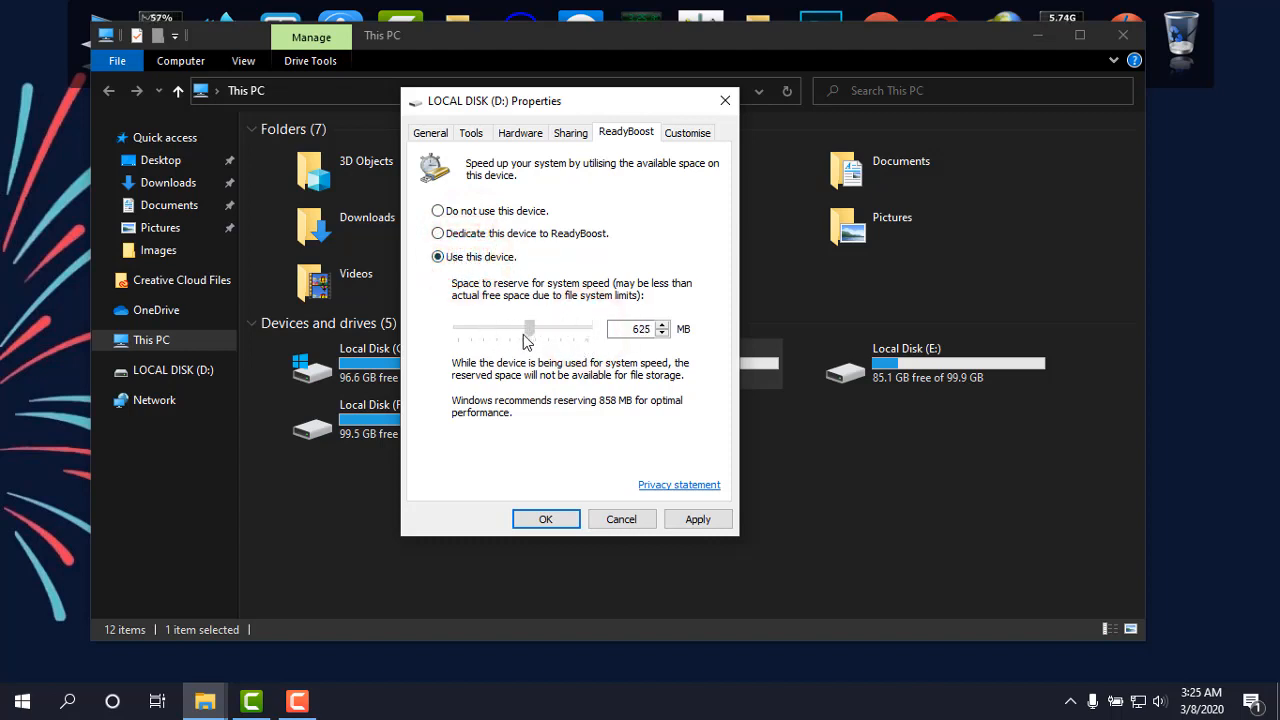
drag(528, 328, 576, 328)
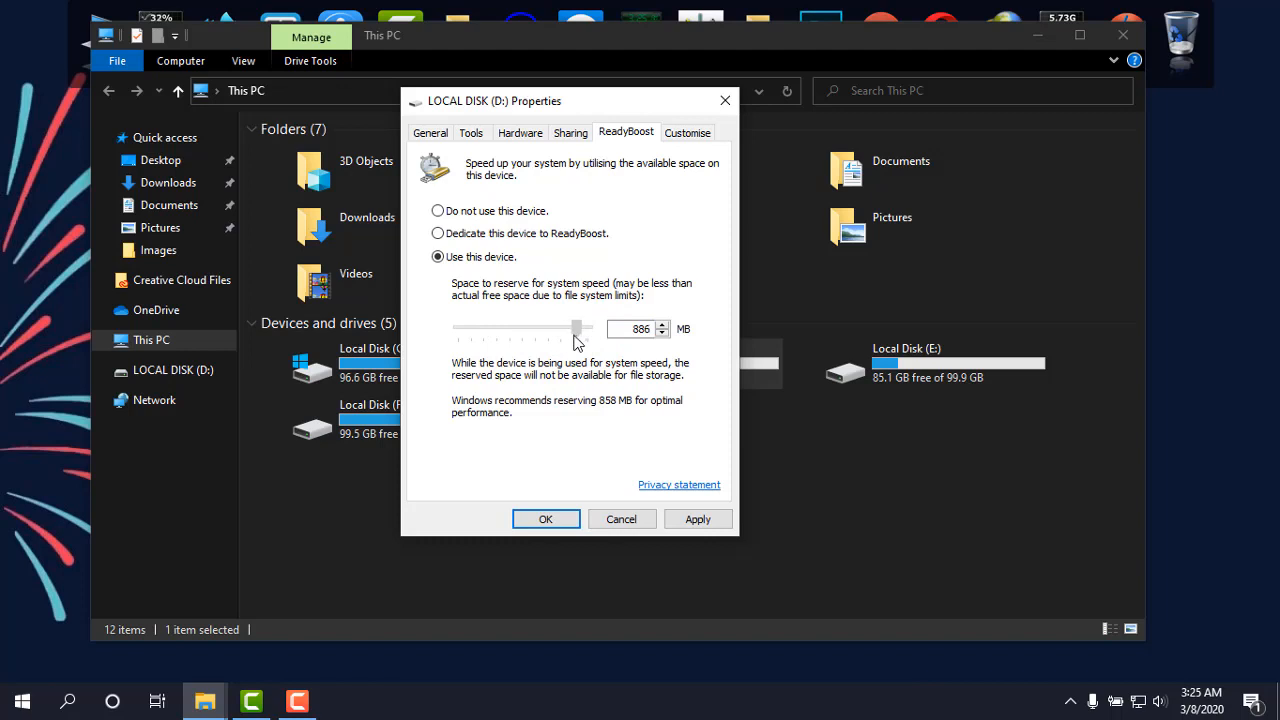
drag(576, 328, 588, 328)
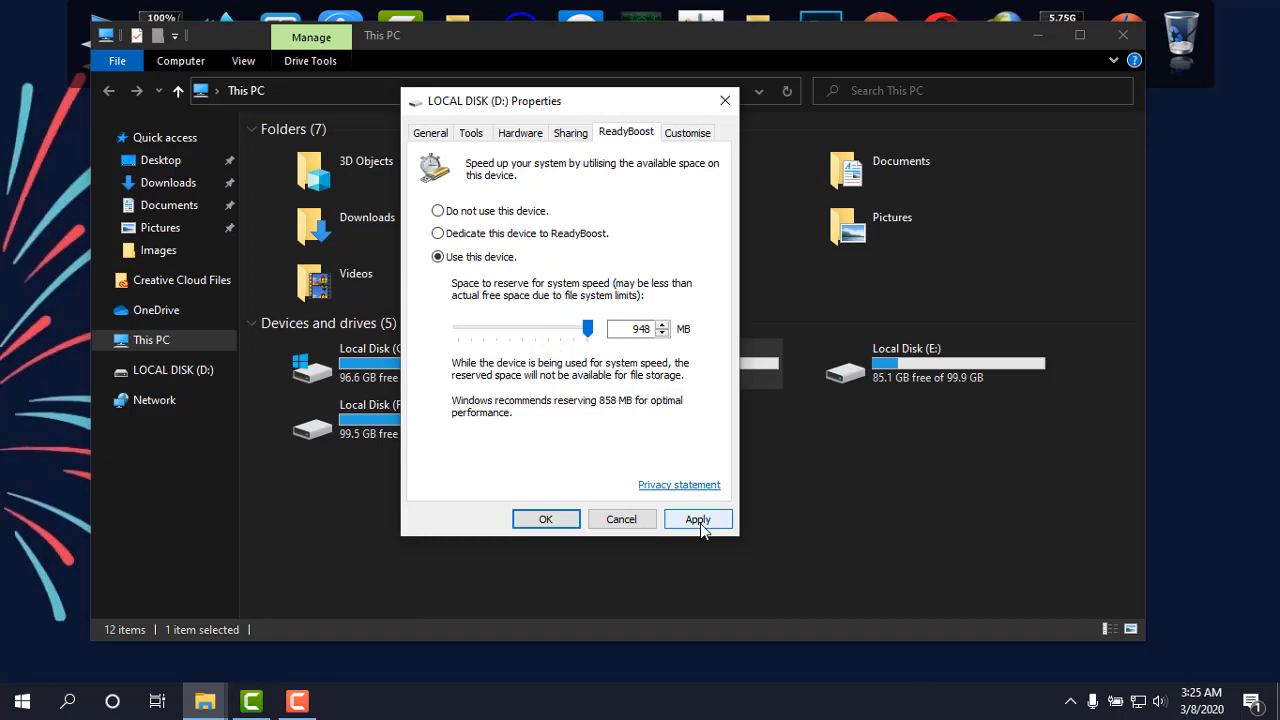
click(696, 520)
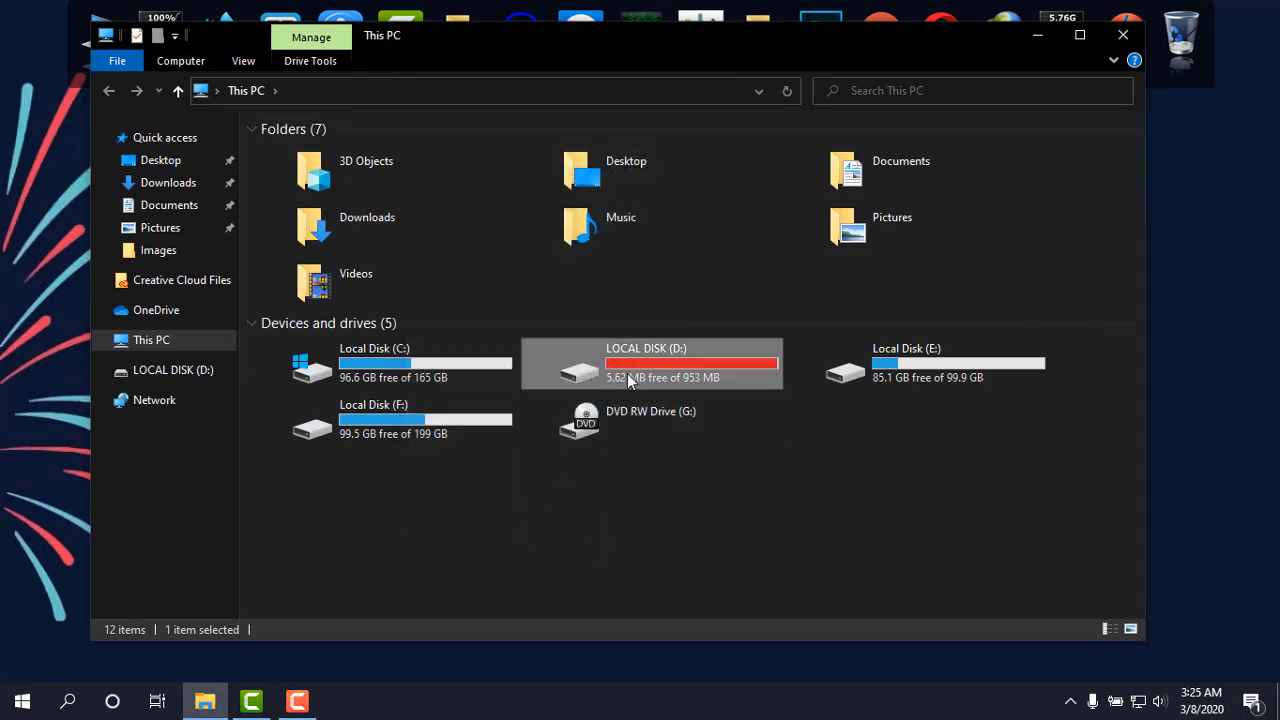
mouse_move(730, 376)
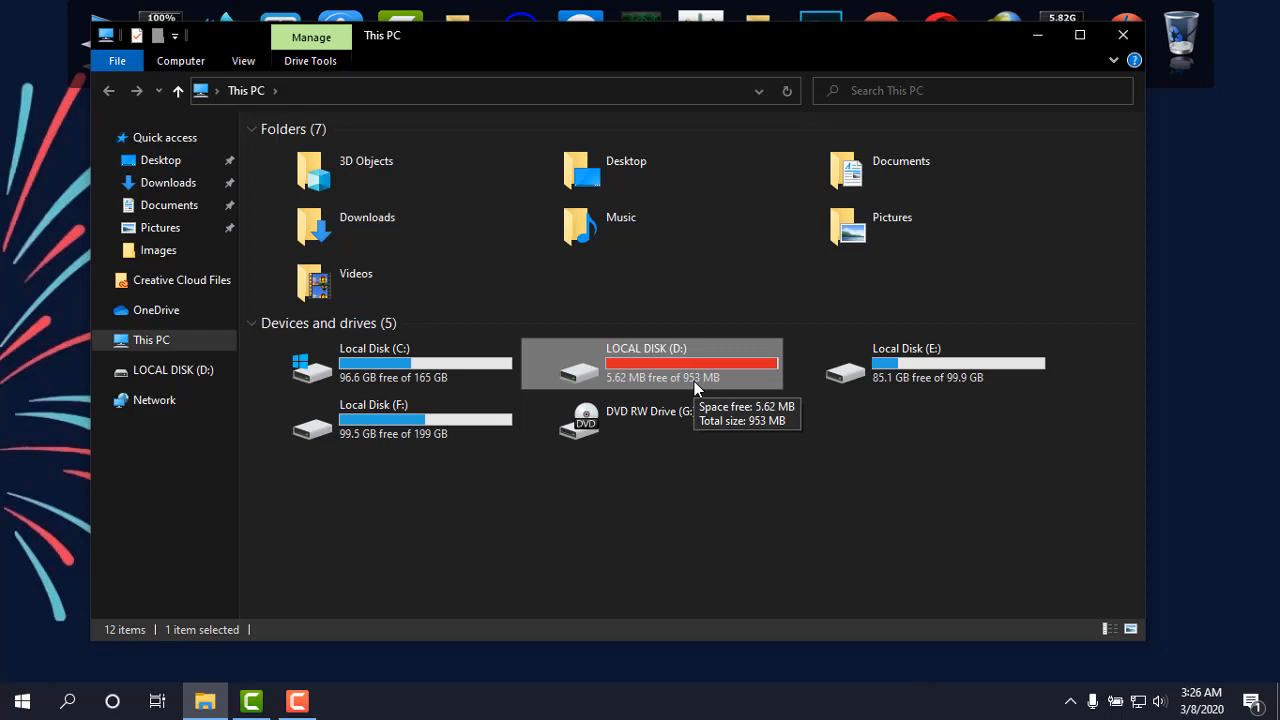
Bring up the actions menu for the now nearly full LOCAL DISK (D:).
right_click(650, 364)
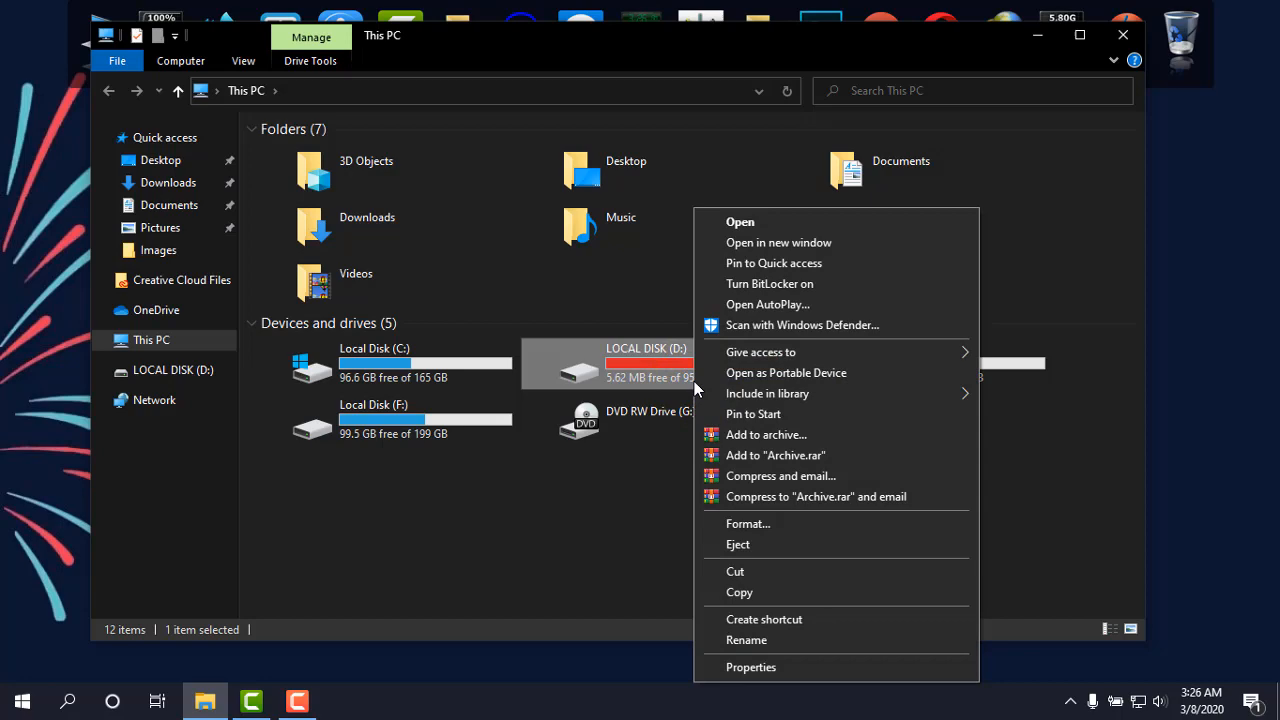
In D:'s properties choose Do not use this device for ReadyBoost and apply.
click(750, 668)
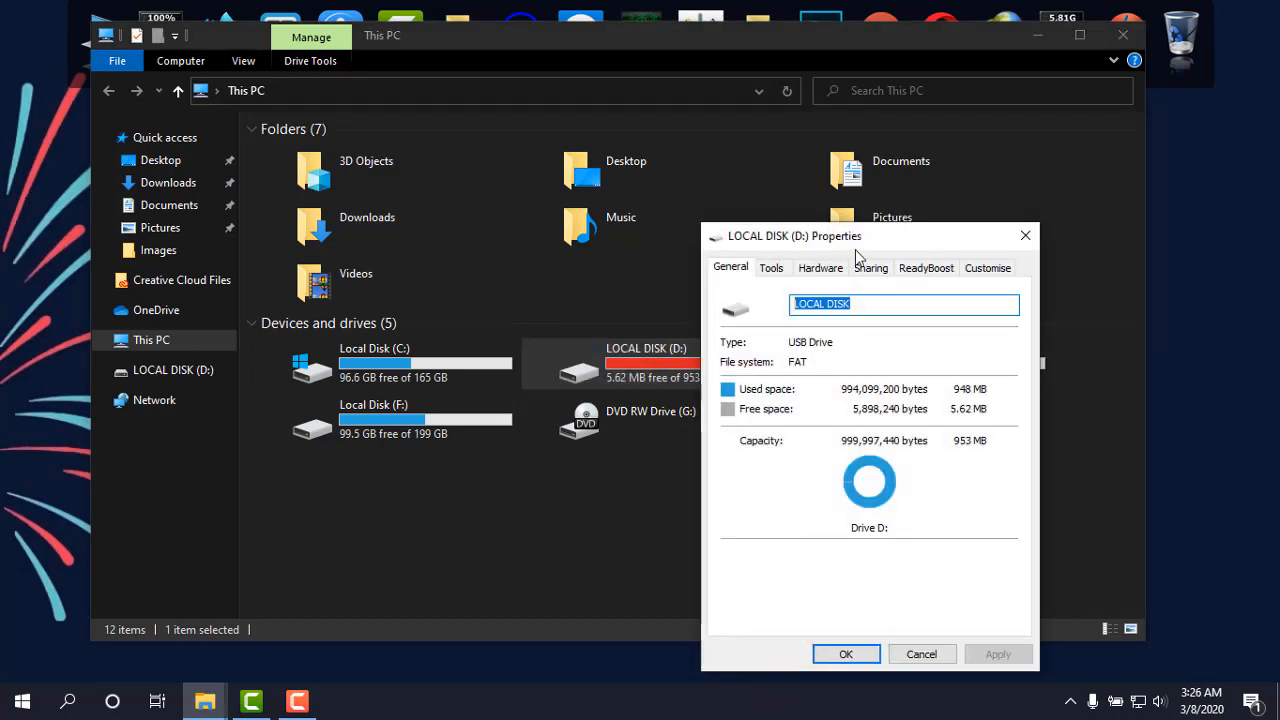
click(926, 268)
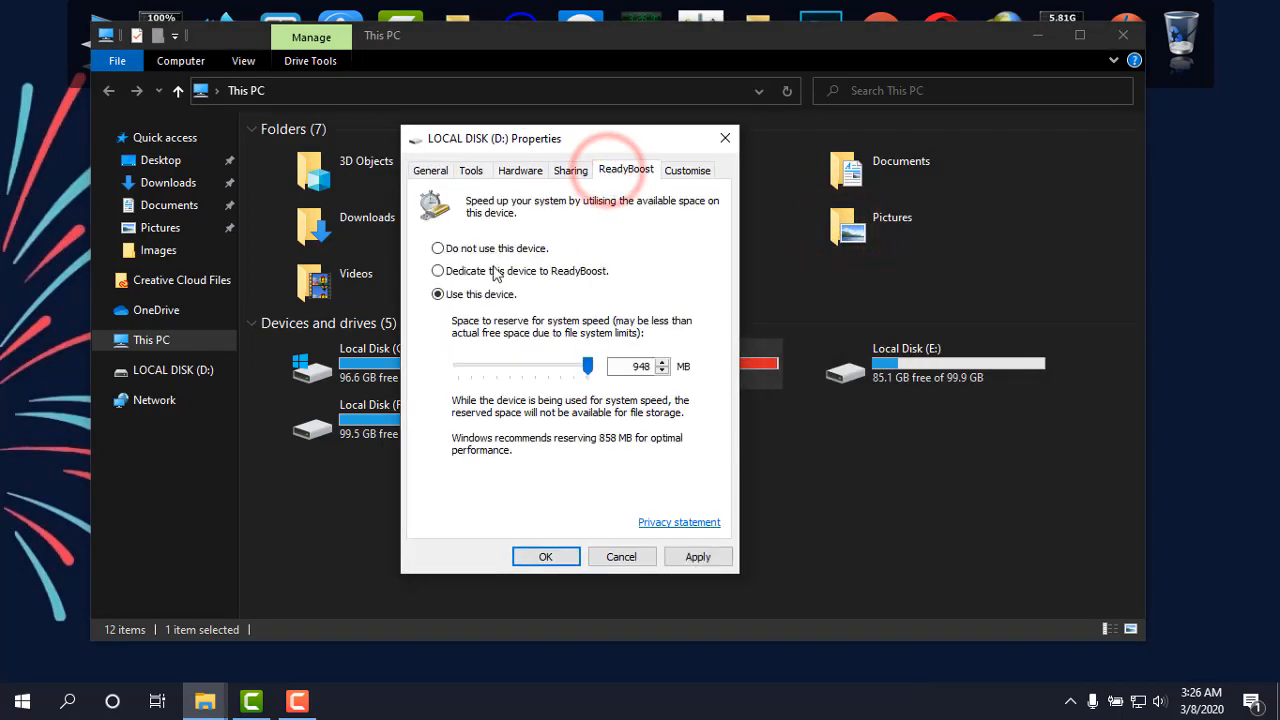
click(436, 248)
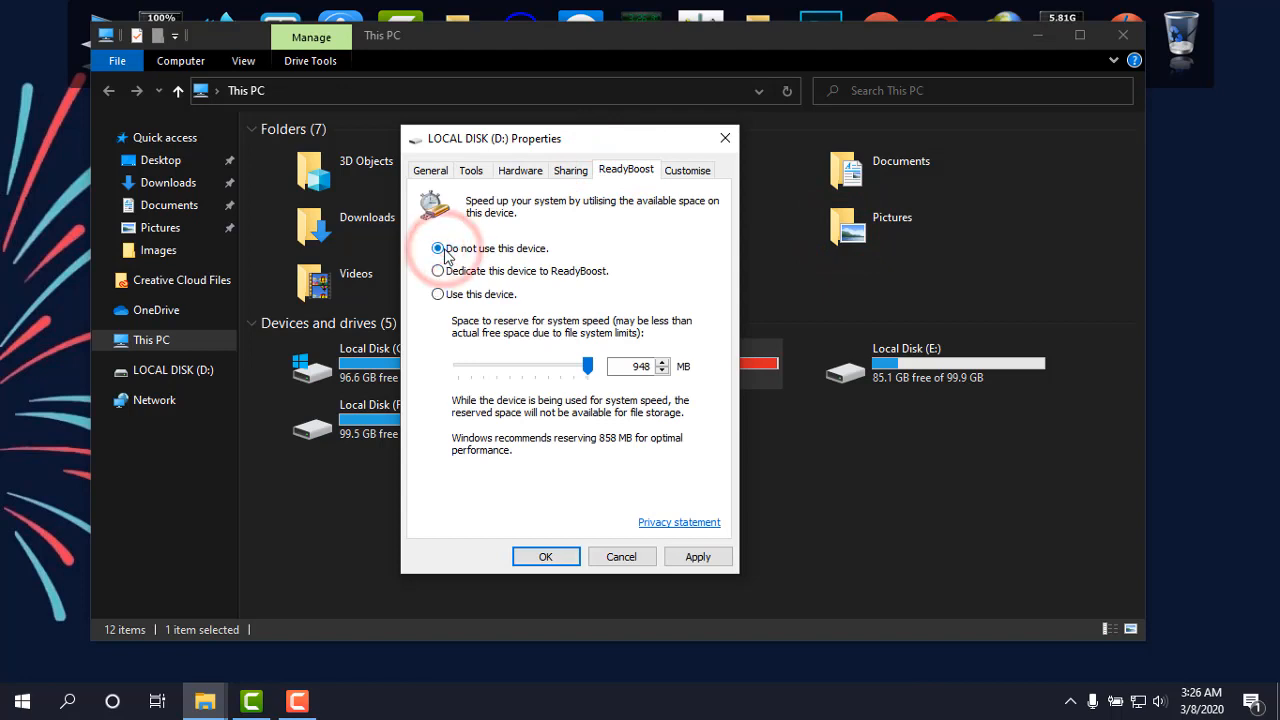
click(696, 556)
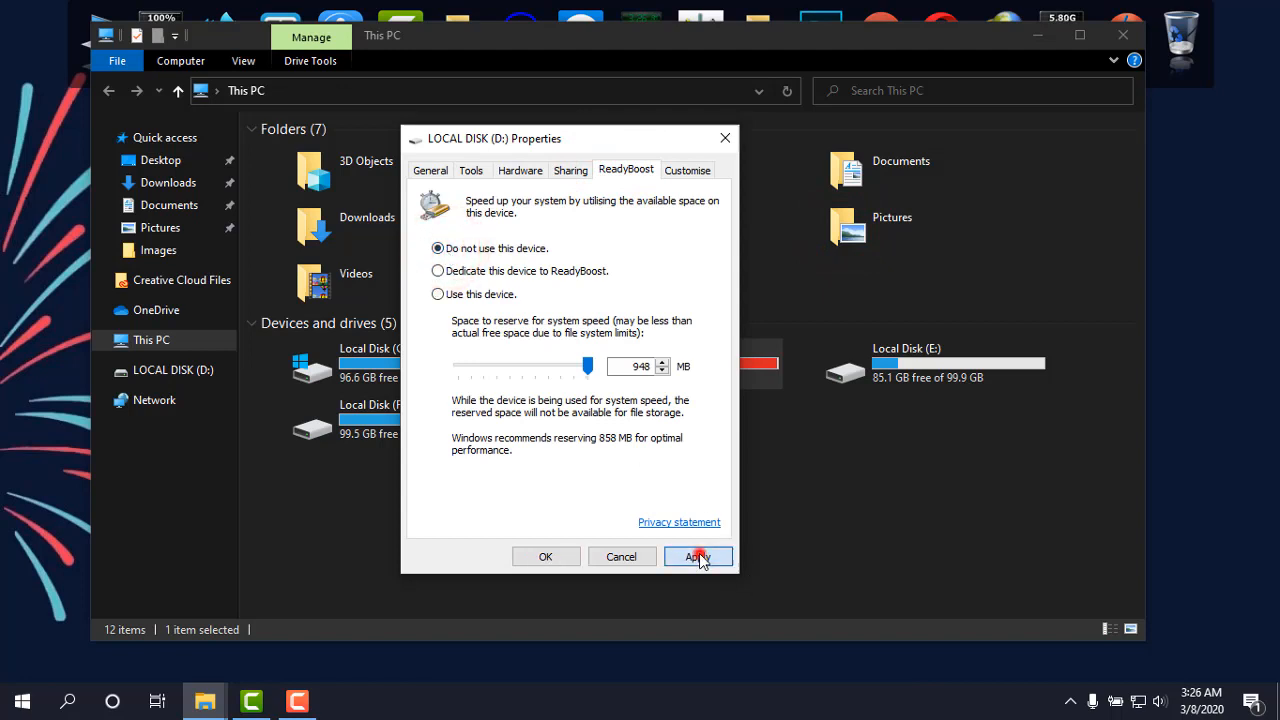
click(696, 556)
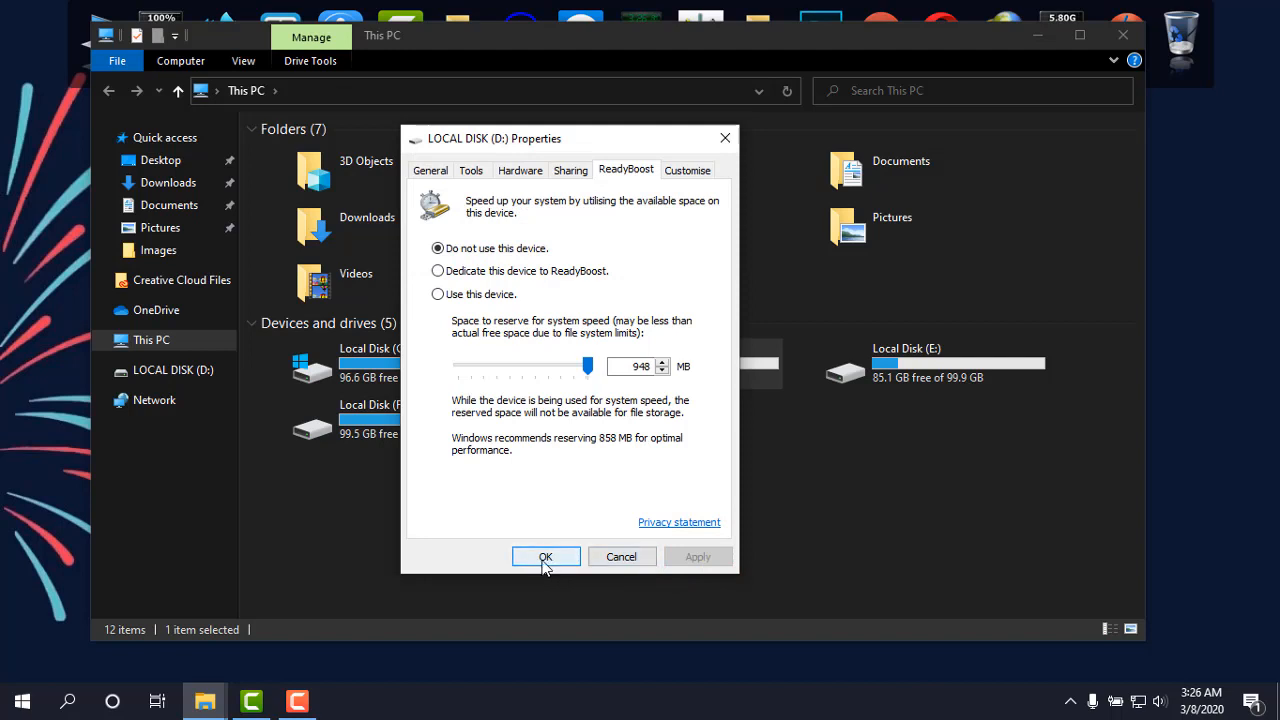
Close the properties with D: showing 953 MB free, then close File Explorer.
click(544, 556)
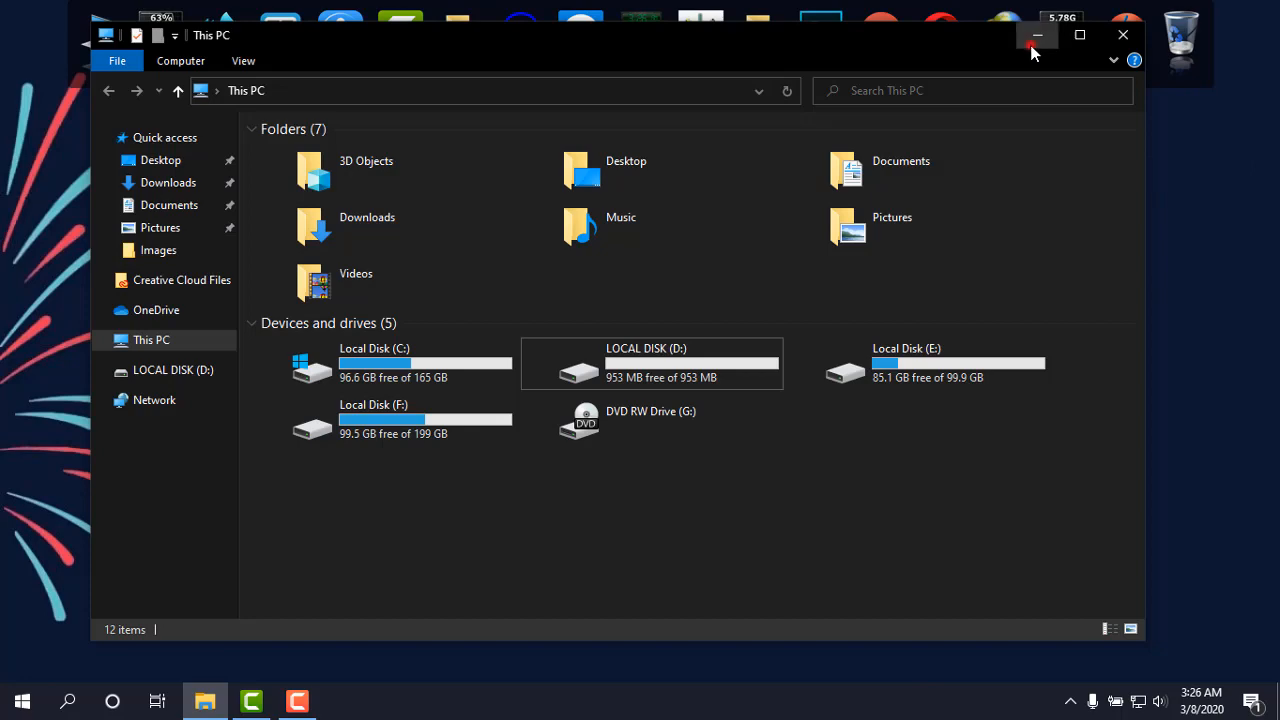
click(1036, 36)
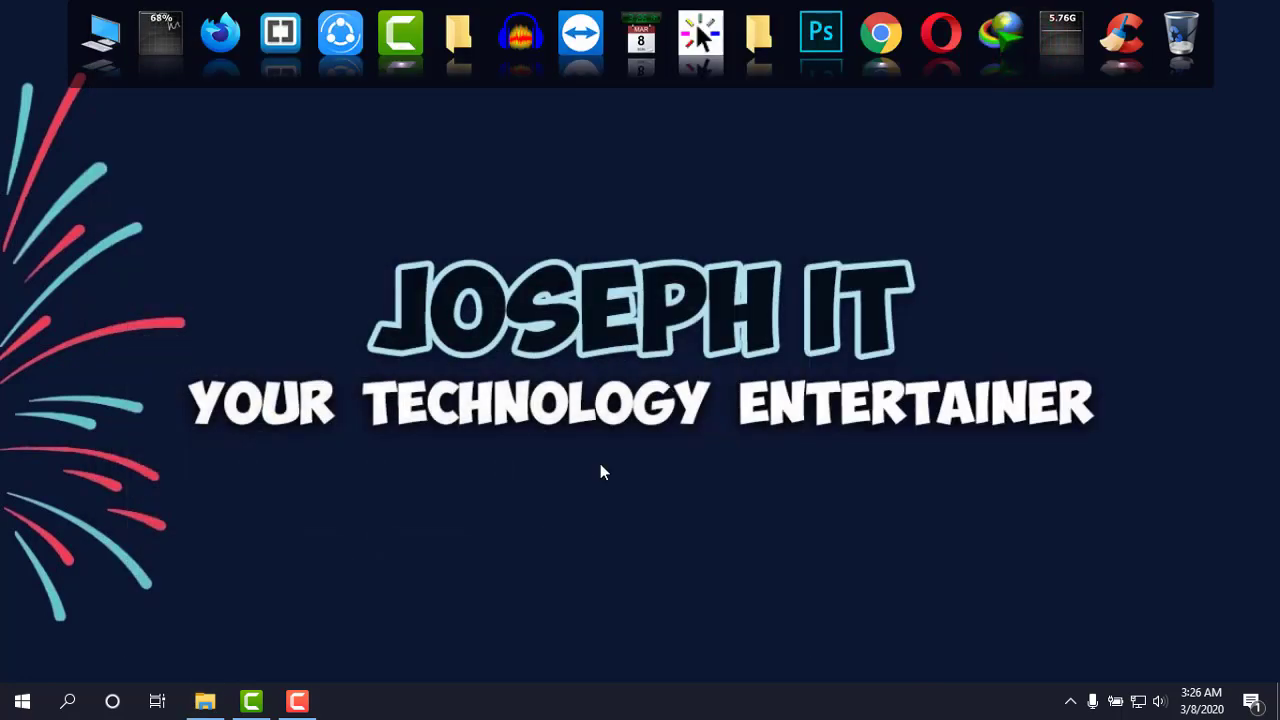